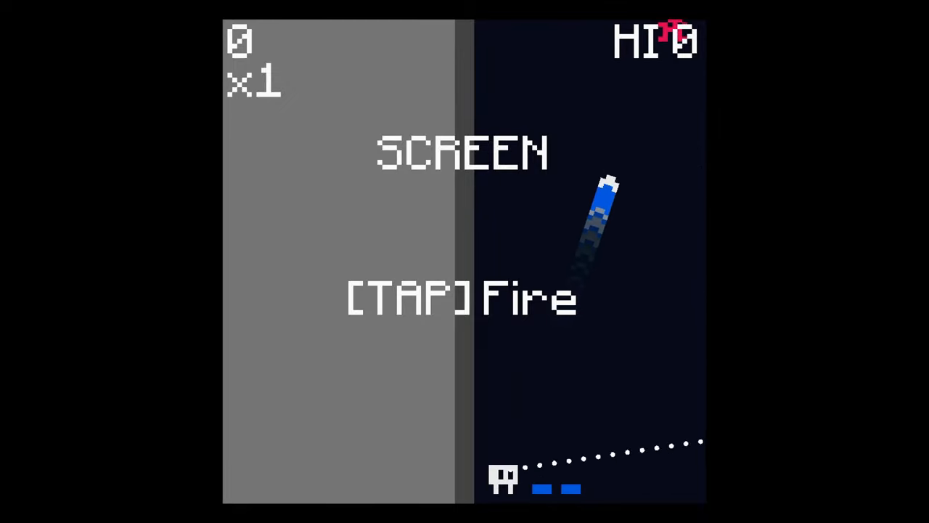
click(502, 480)
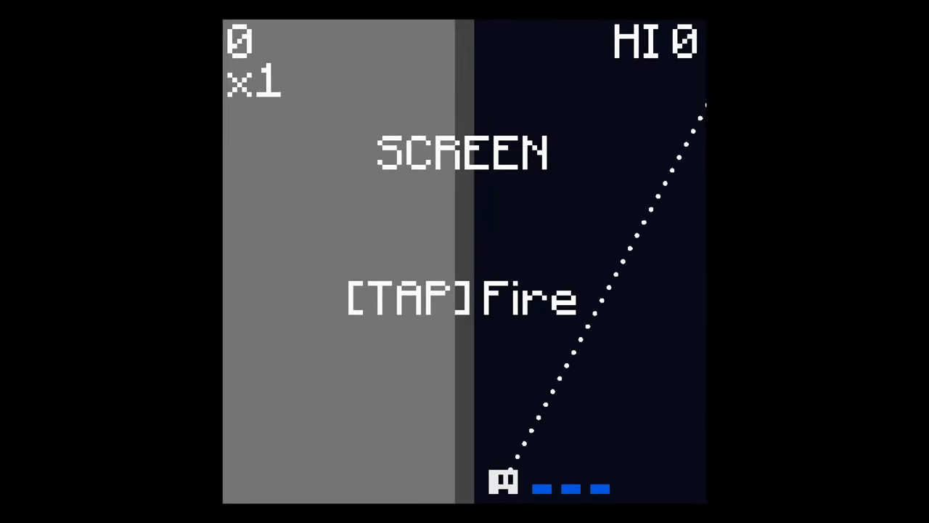
click(502, 479)
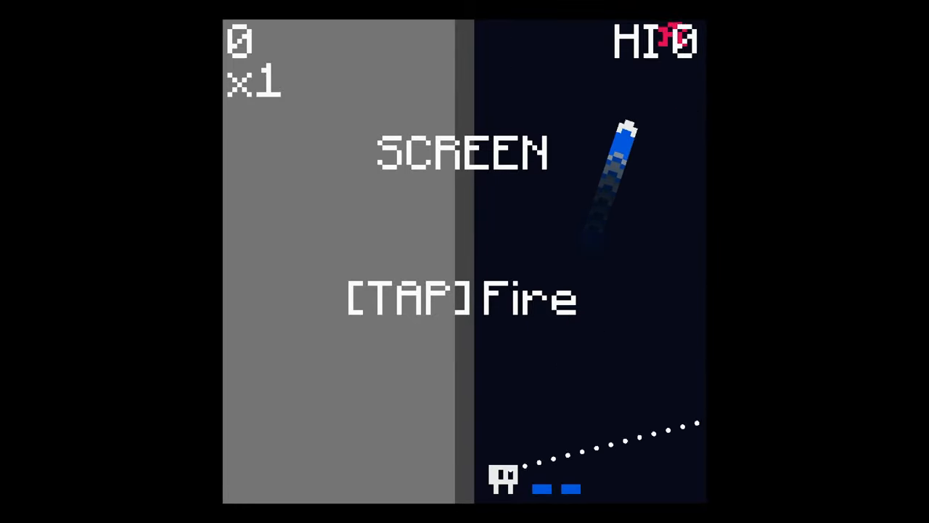